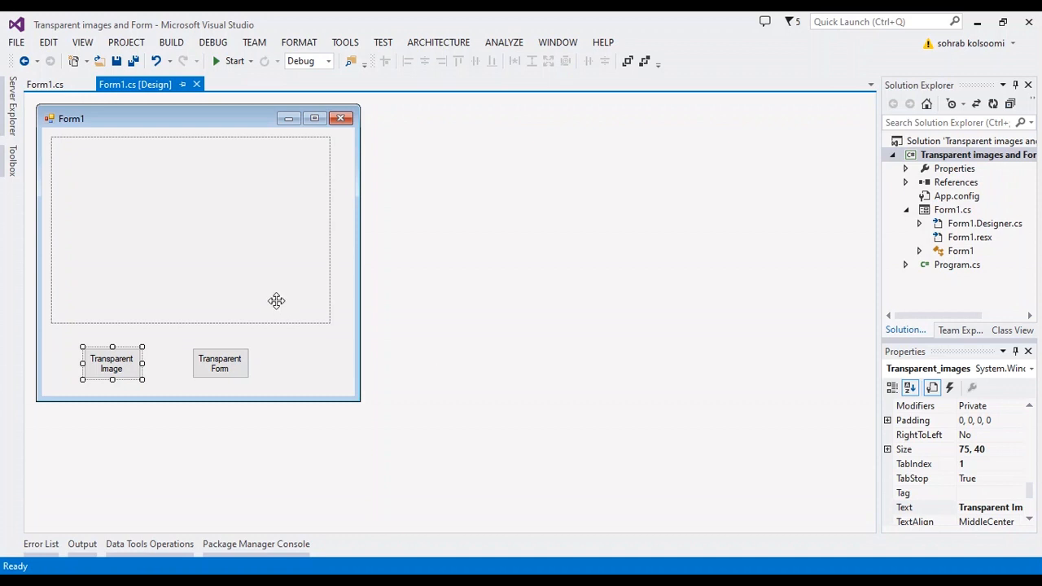
mouse_move(94, 34)
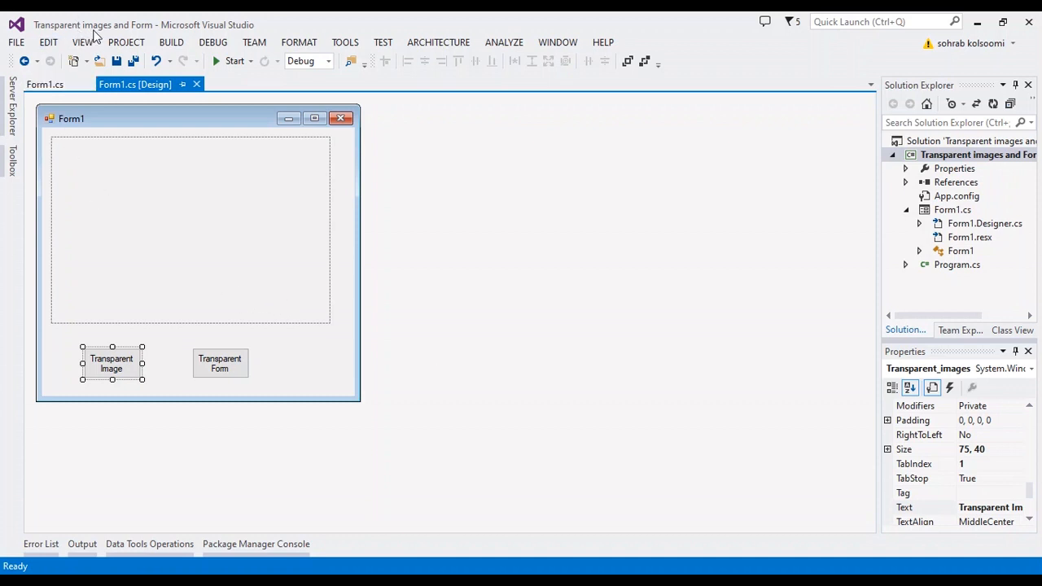
mouse_move(212, 165)
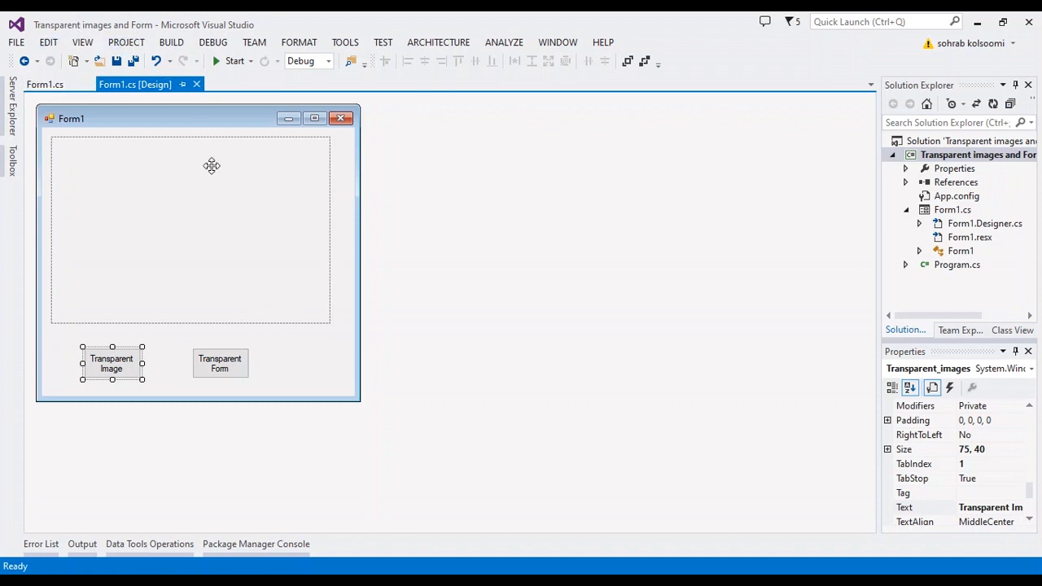
mouse_move(269, 274)
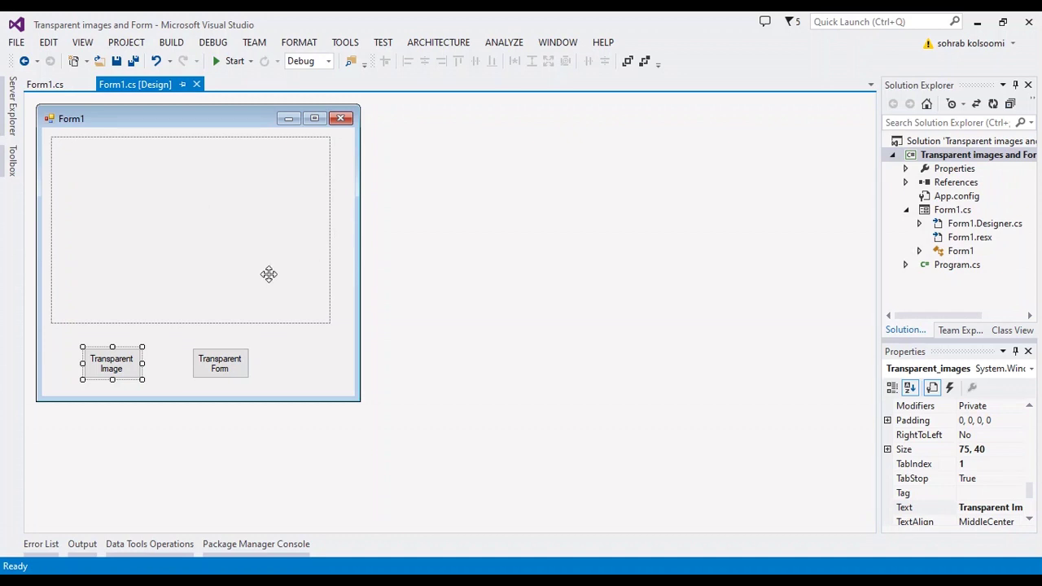
- Review Form1's picture box layout and its transparency click handlers and MakeTransparent code
left_click(190, 230)
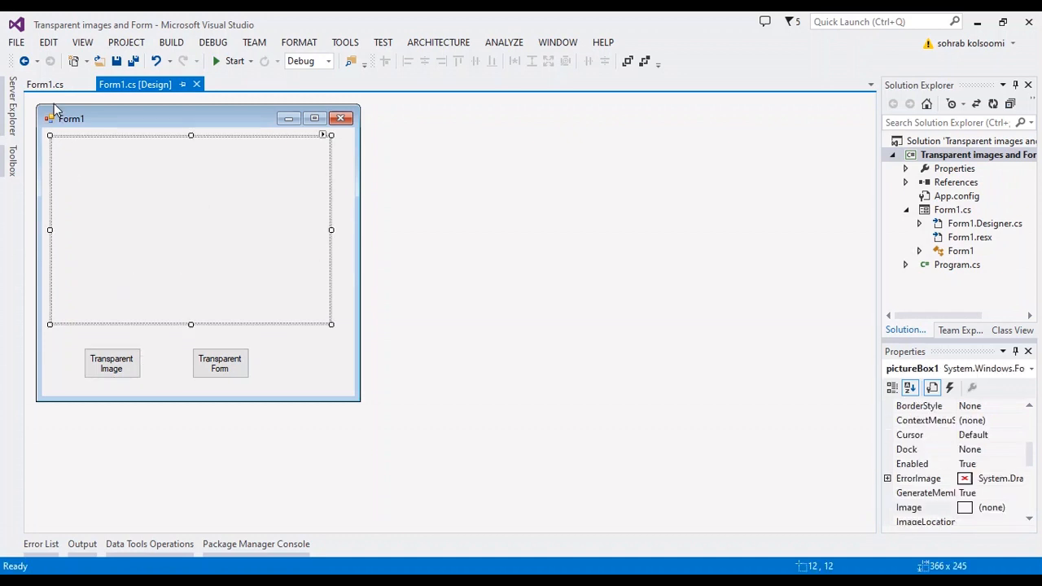
left_click(39, 84)
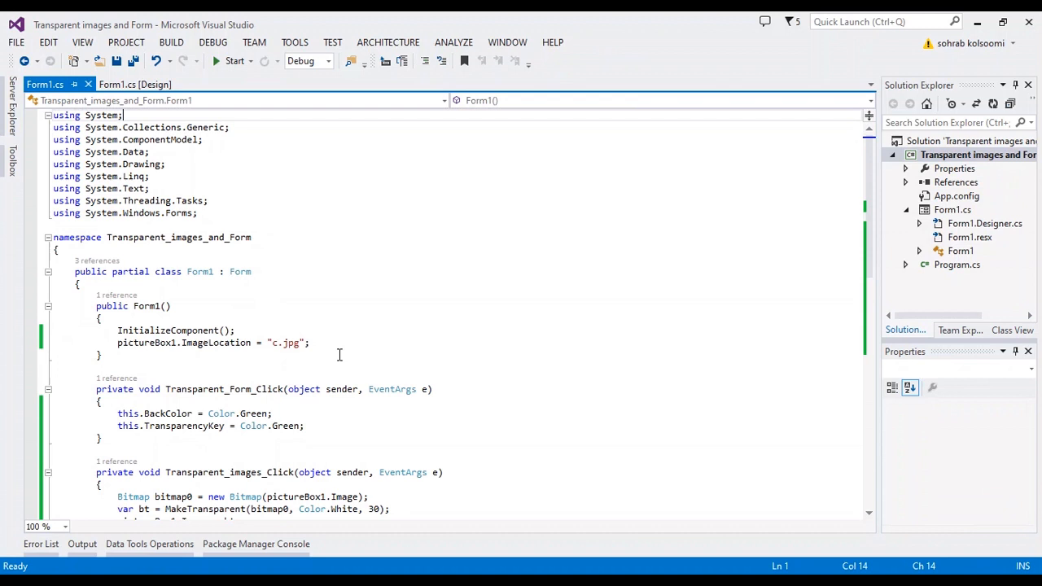
mouse_move(142, 89)
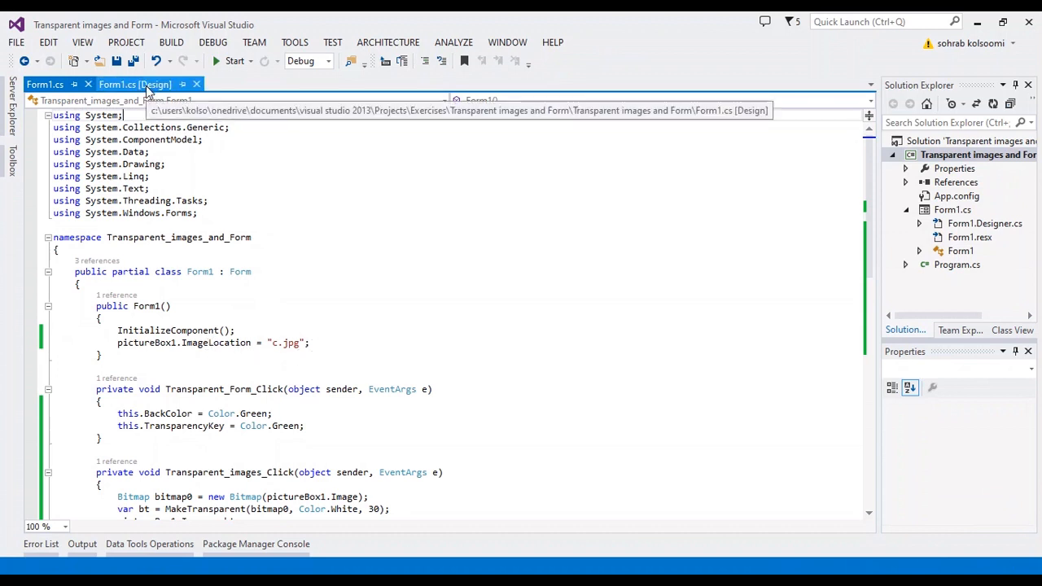
left_click(135, 84)
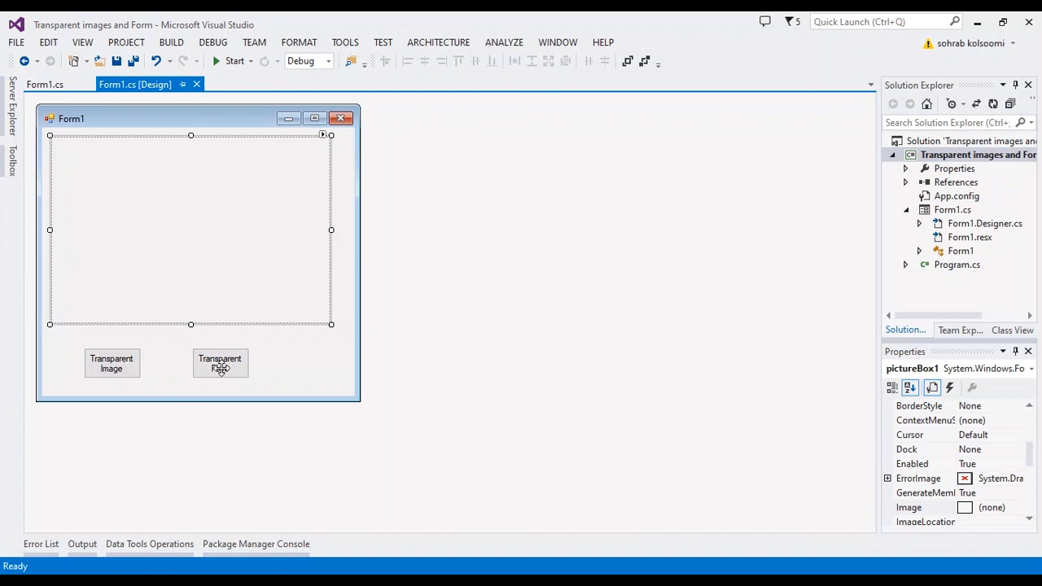
left_click(220, 364)
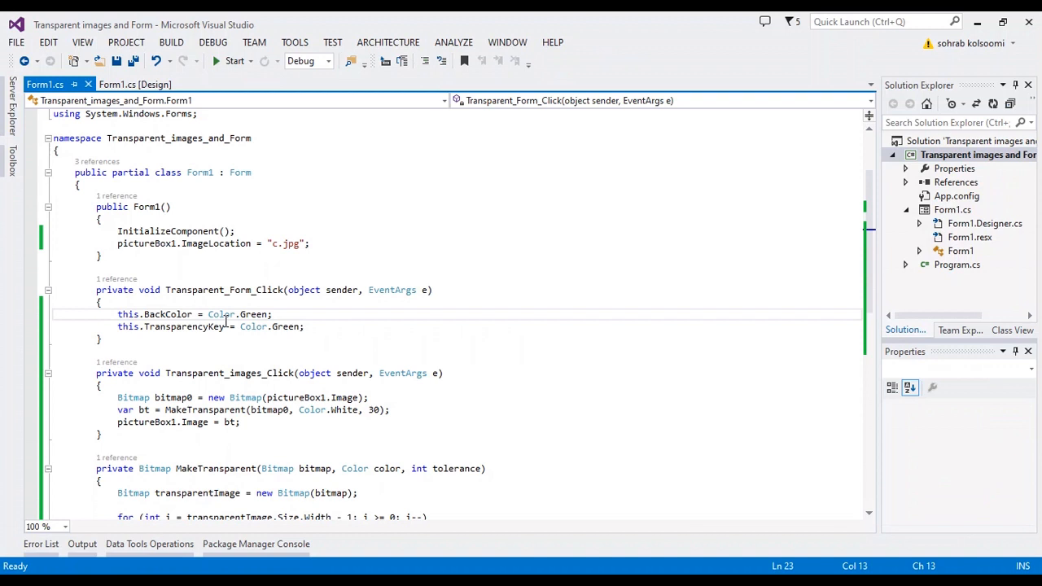
mouse_move(248, 315)
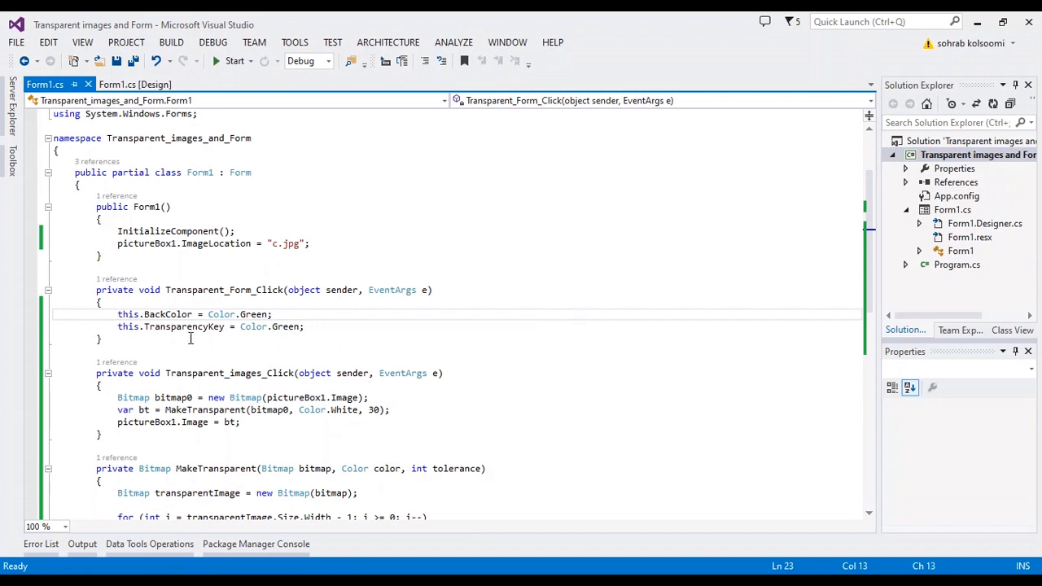
mouse_move(254, 327)
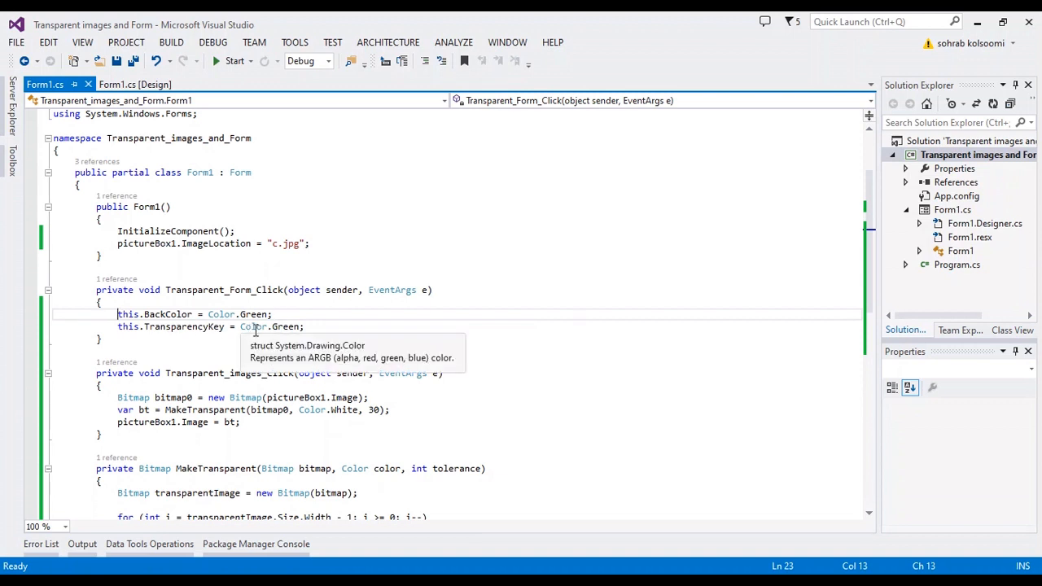
mouse_move(190, 337)
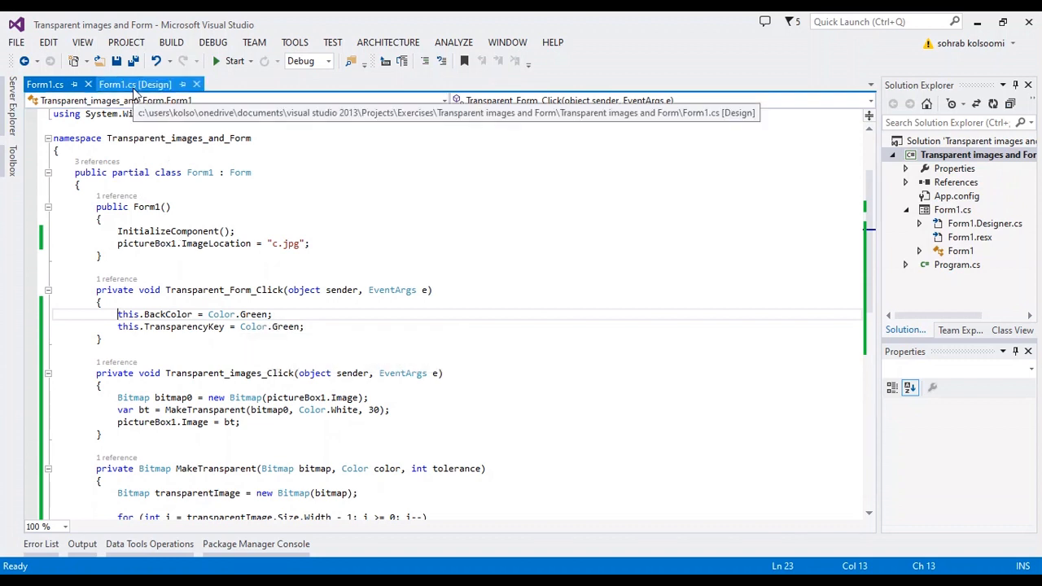
left_click(135, 84)
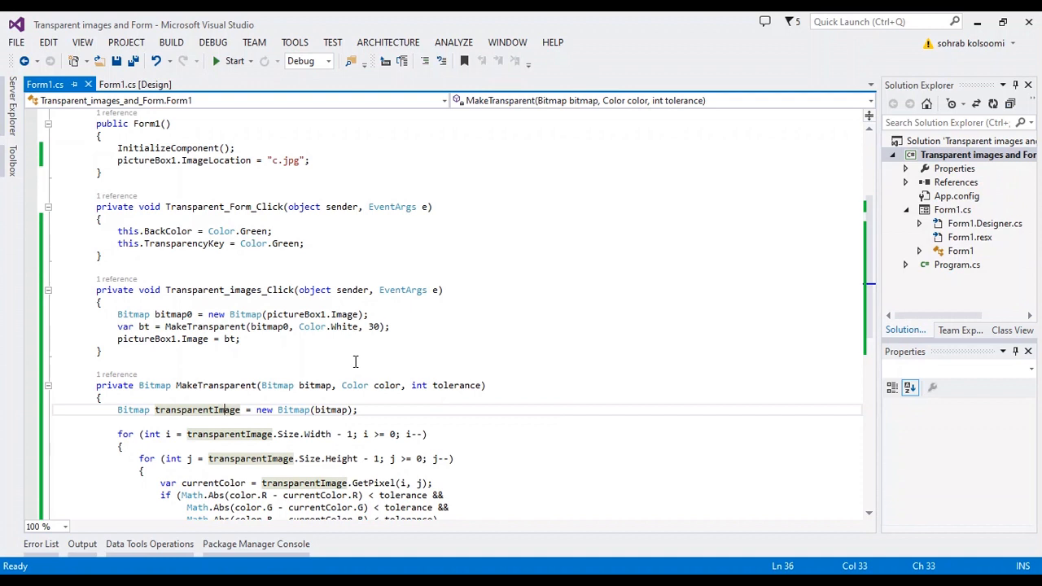
mouse_move(342, 326)
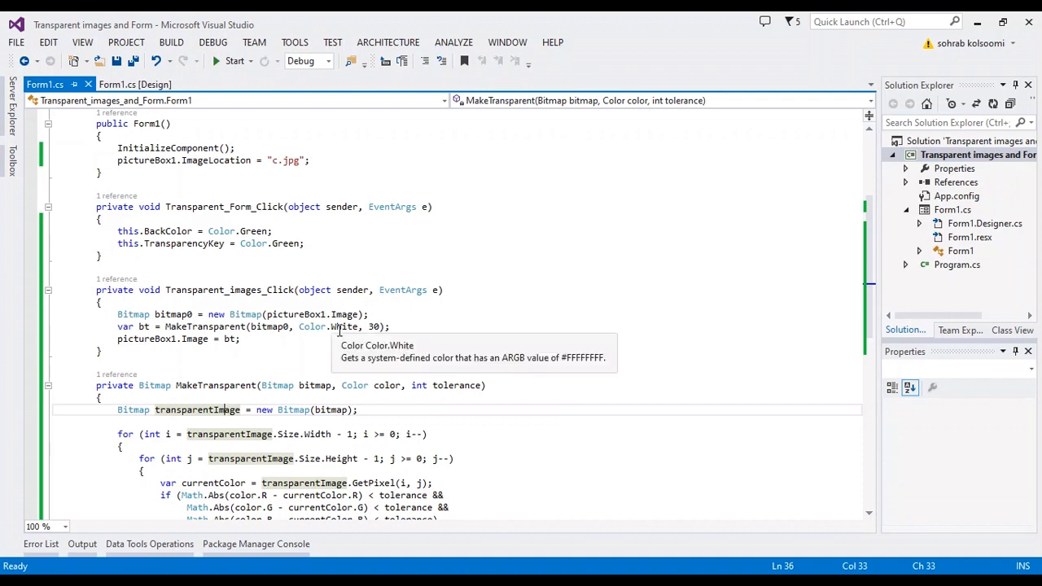
mouse_move(334, 334)
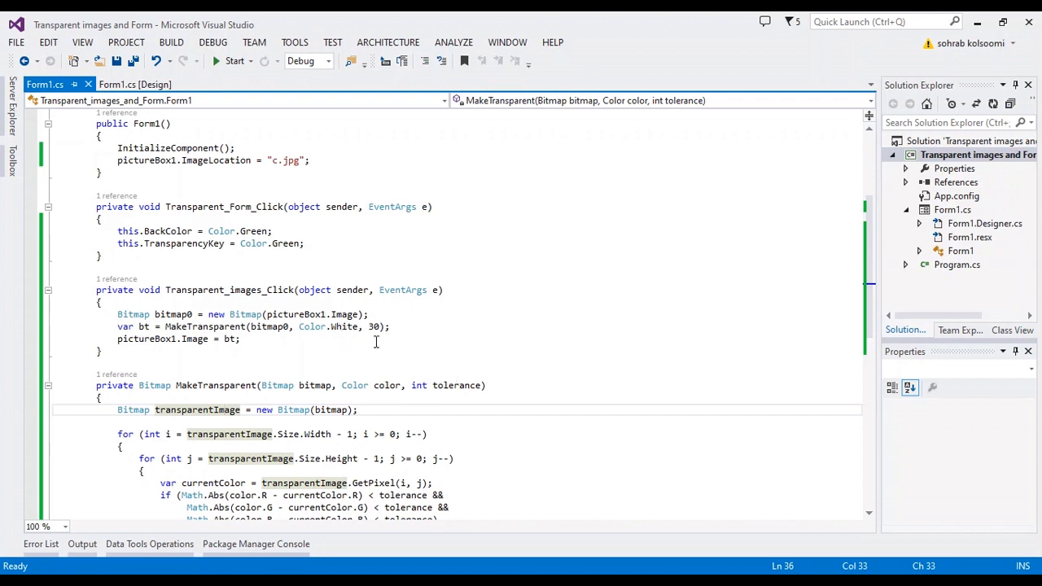
mouse_move(377, 327)
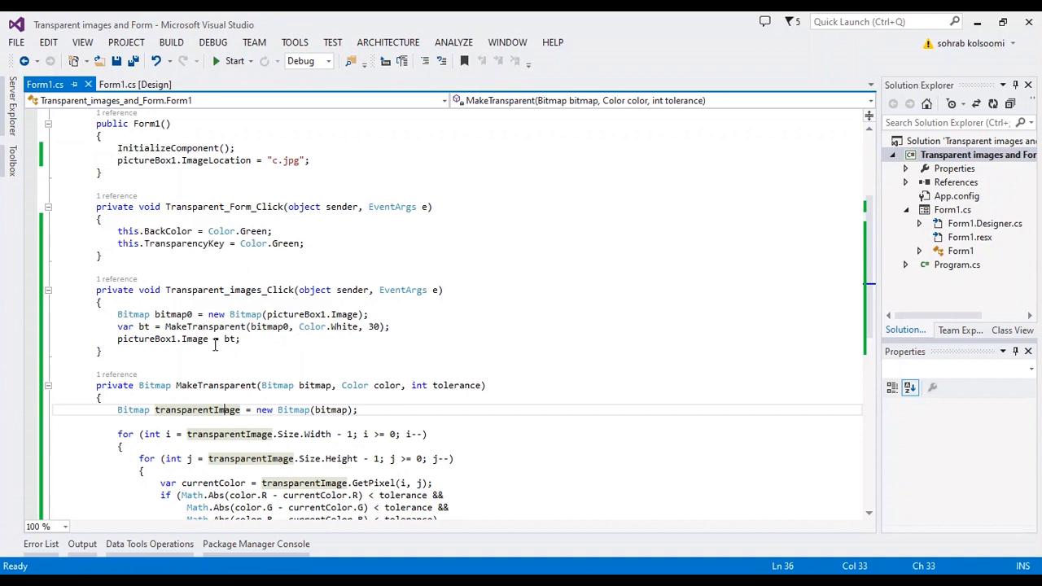
- Run the project from the designer to launch Form1 with the C# logo
left_click(136, 84)
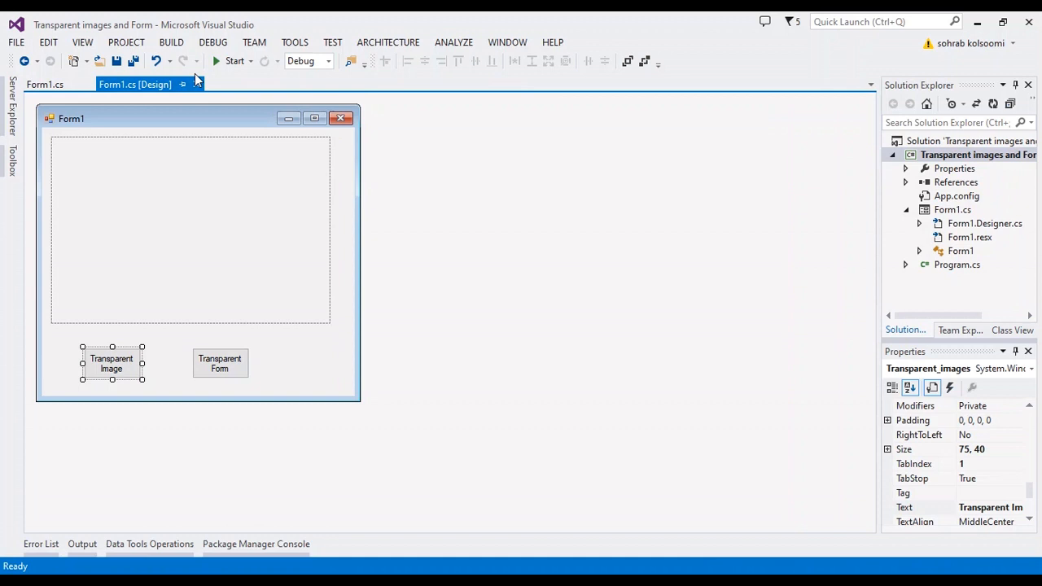
left_click(234, 62)
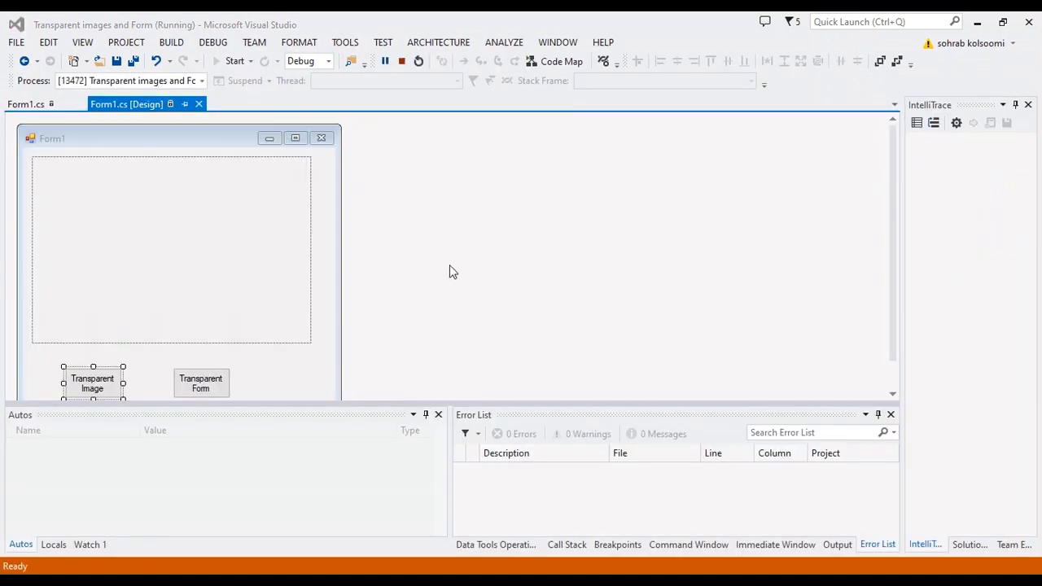
left_click(384, 61)
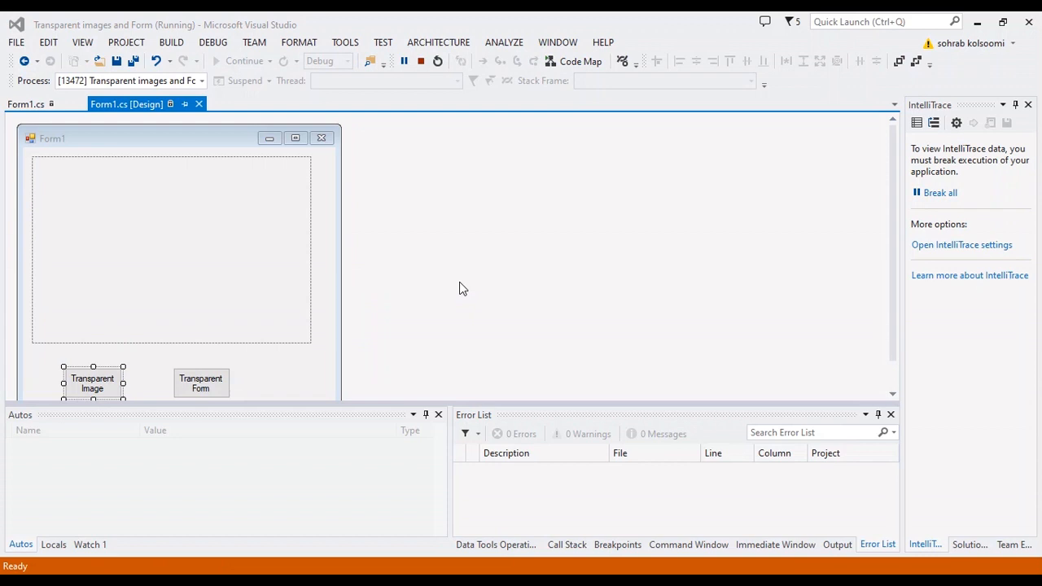
mouse_move(587, 387)
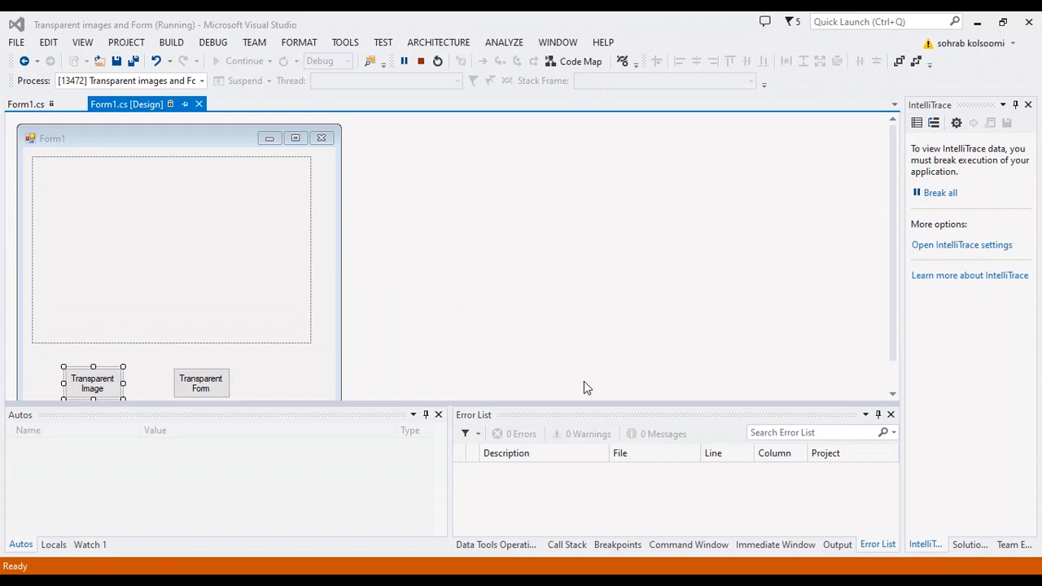
left_click(92, 383)
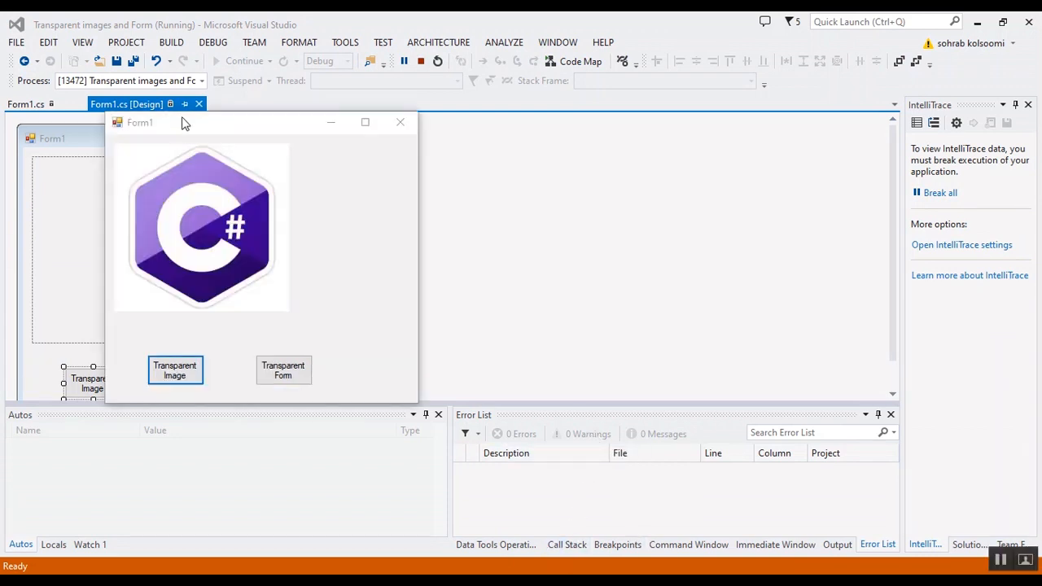
- Position Form1 over Paint's black canvas and apply Transparent Image and Transparent Form
left_click_drag(183, 122, 529, 128)
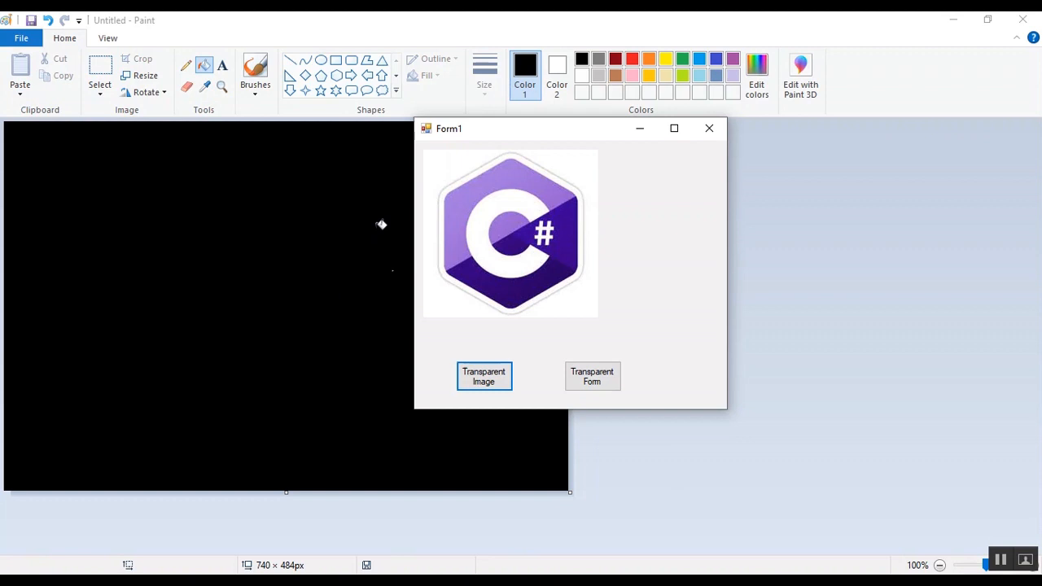
left_click_drag(448, 128, 231, 235)
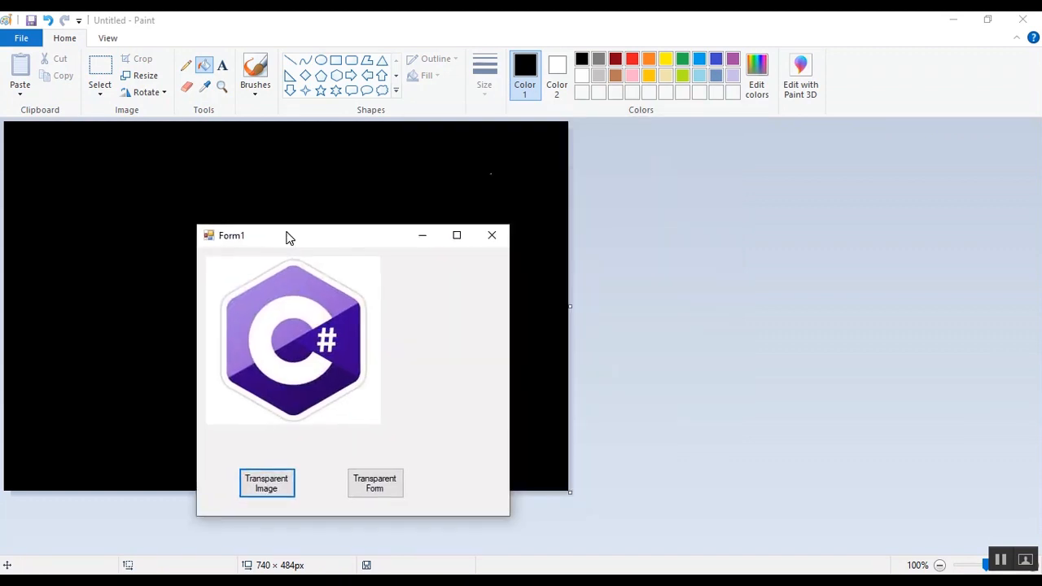
left_click_drag(289, 235, 255, 150)
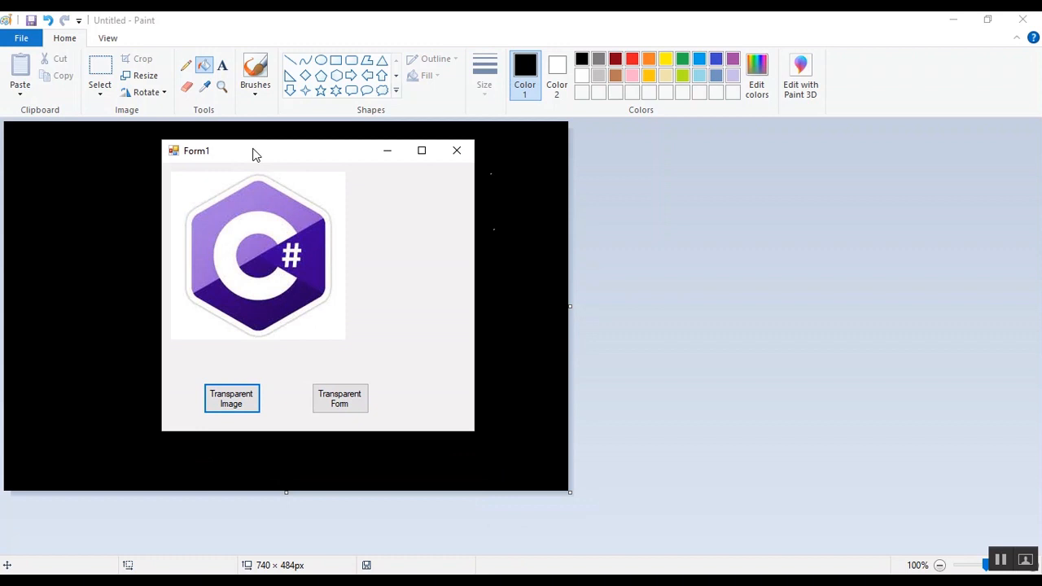
mouse_move(336, 197)
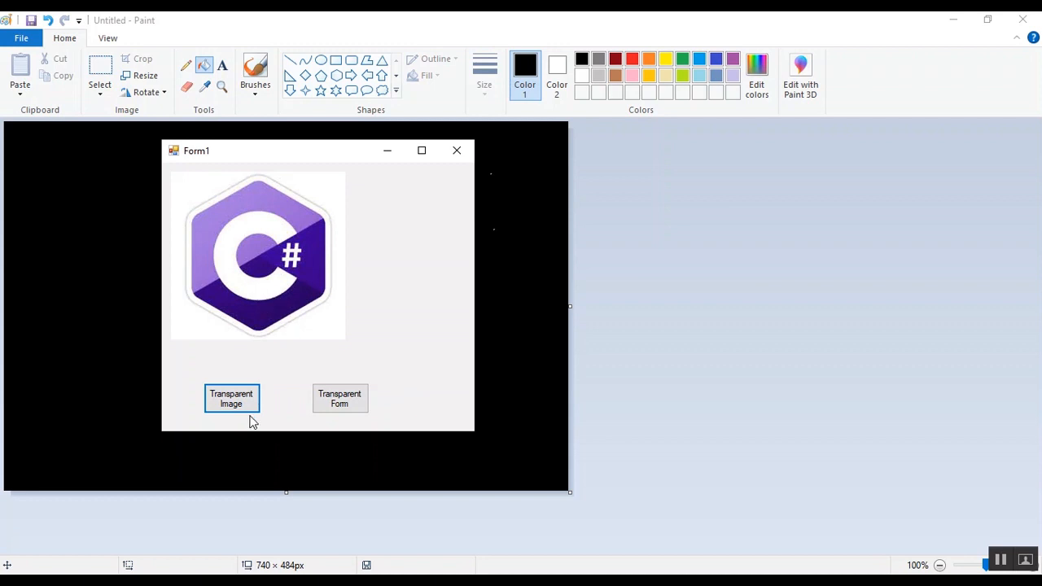
left_click(231, 399)
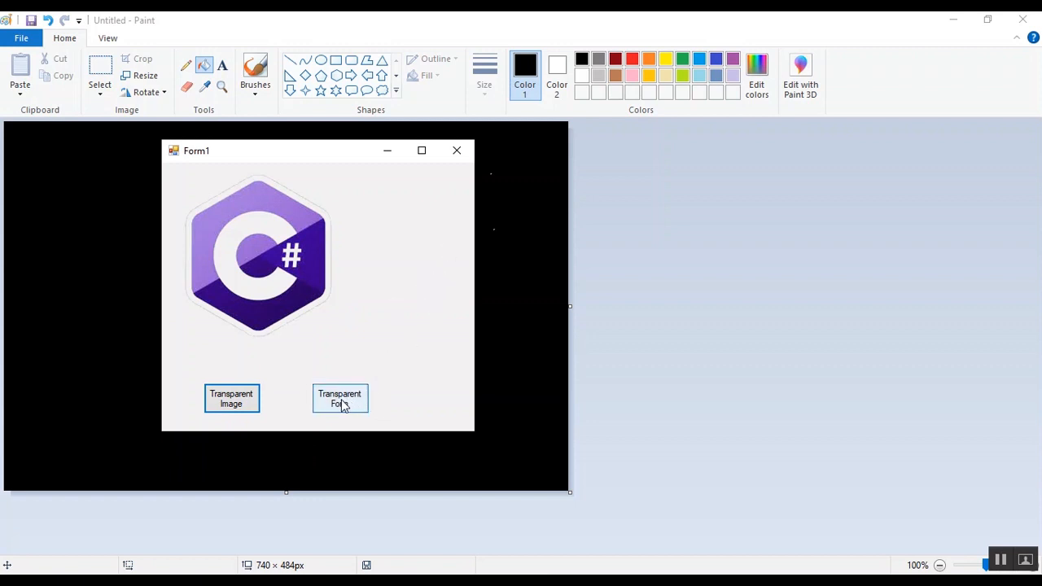
left_click(339, 398)
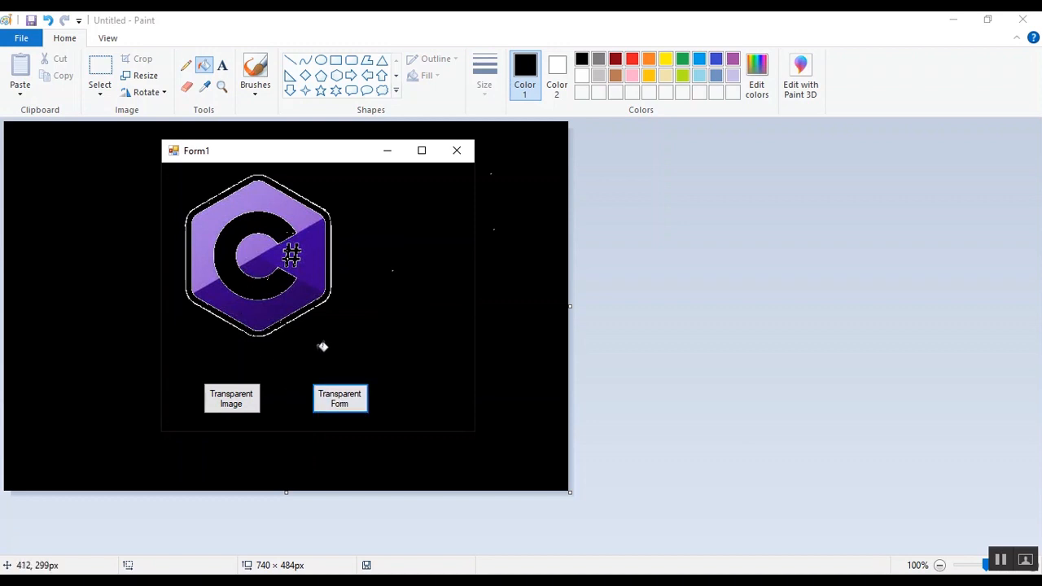
mouse_move(316, 318)
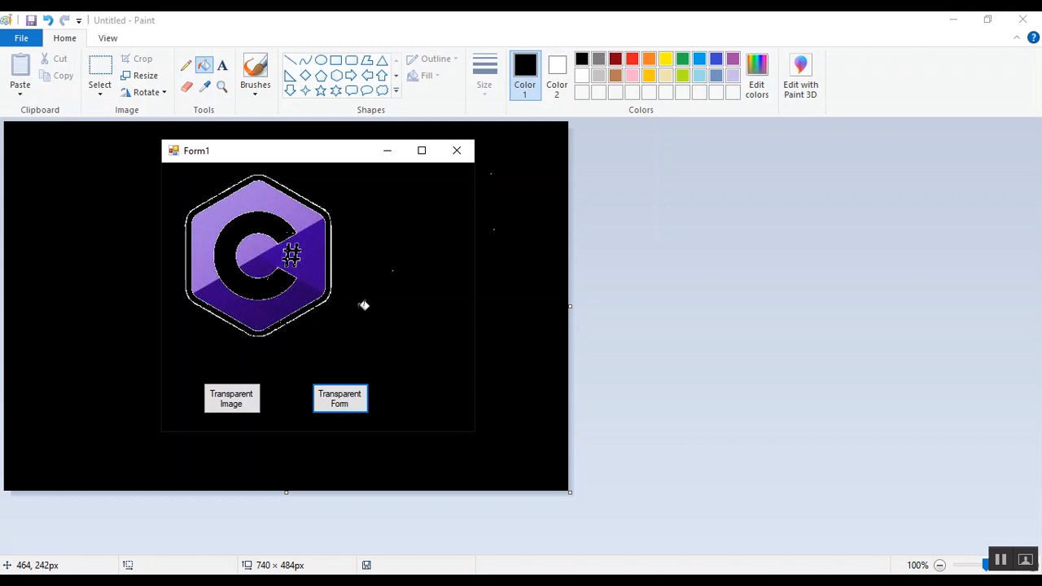
mouse_move(344, 269)
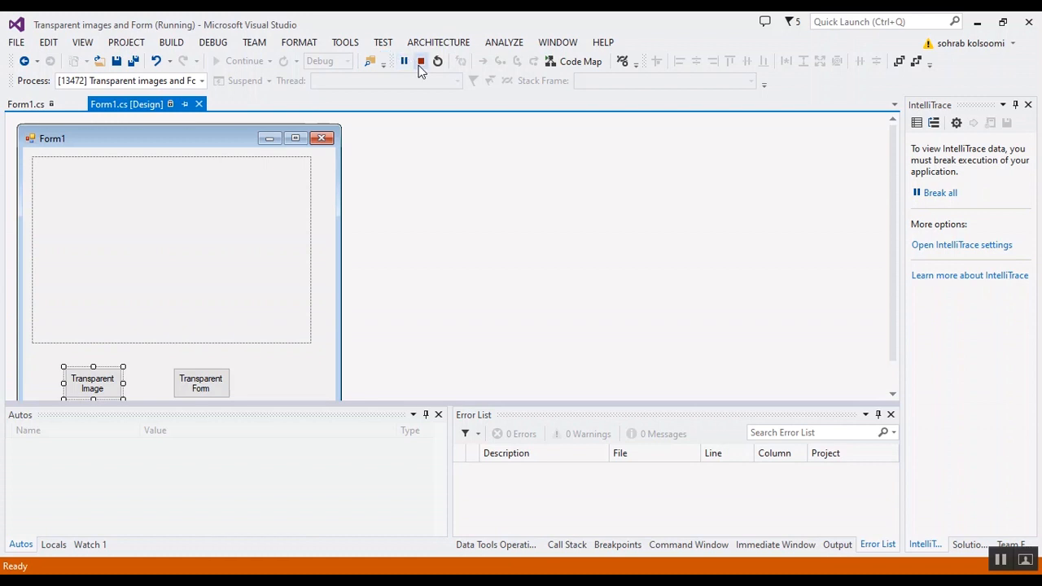
- Stop debugging, check MakeTransparent's tolerance of 5 in Form1.cs, and relaunch the app
left_click(416, 61)
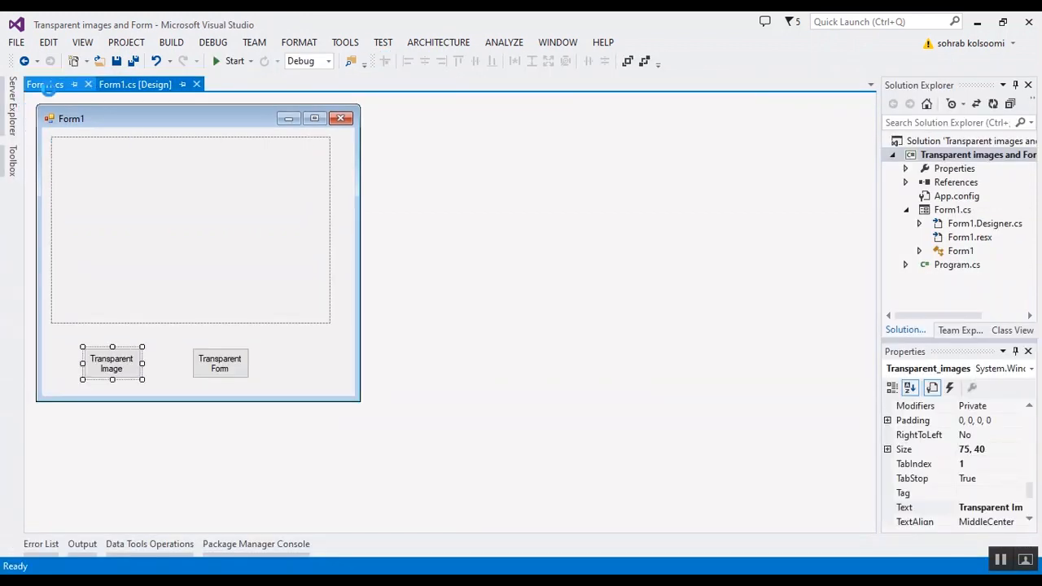
left_click(42, 83)
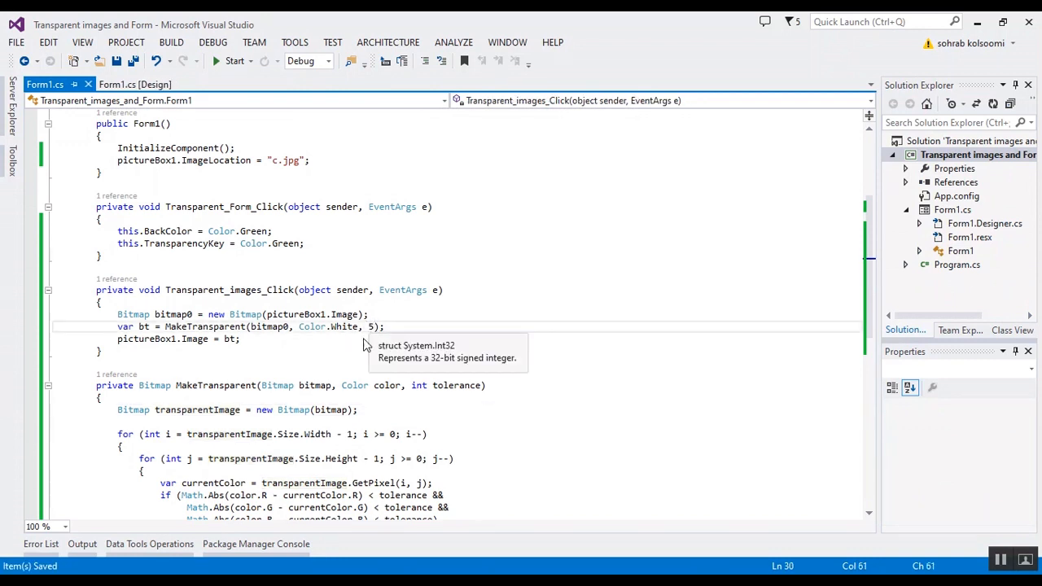
left_click(236, 61)
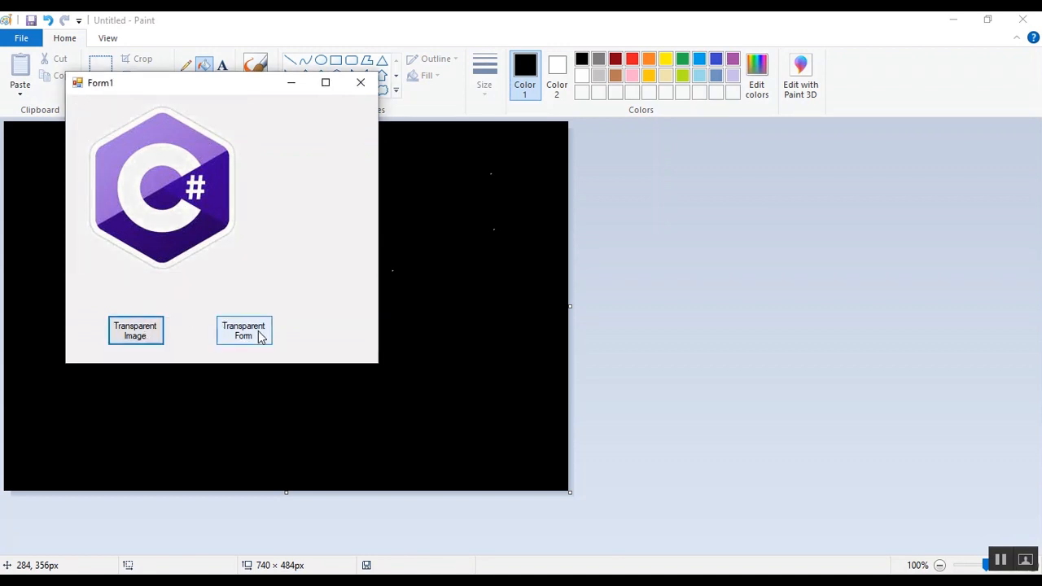
- Make the relaunched form's background see-through over the black canvas
left_click(243, 330)
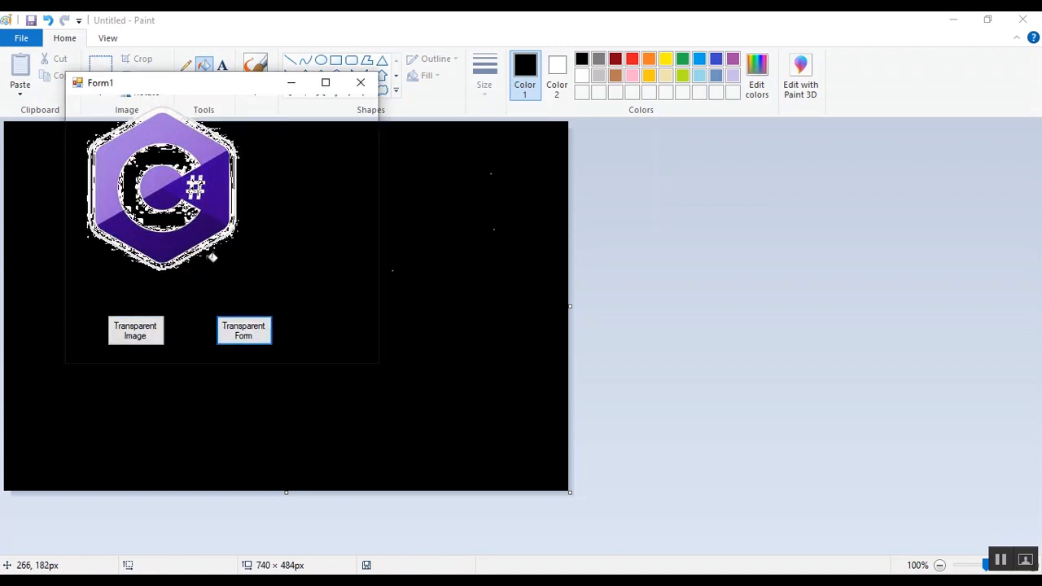
mouse_move(240, 532)
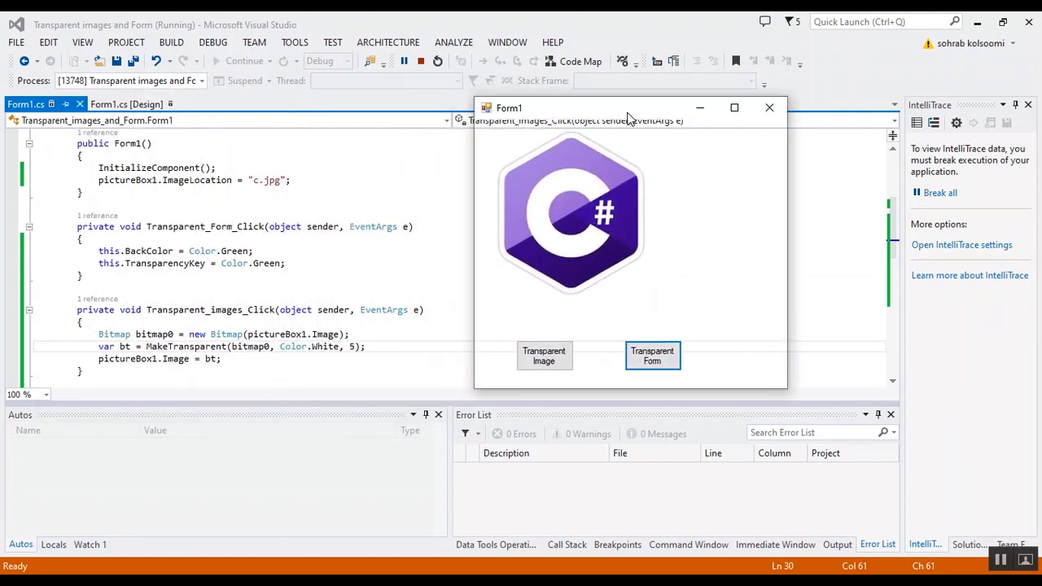
mouse_move(269, 259)
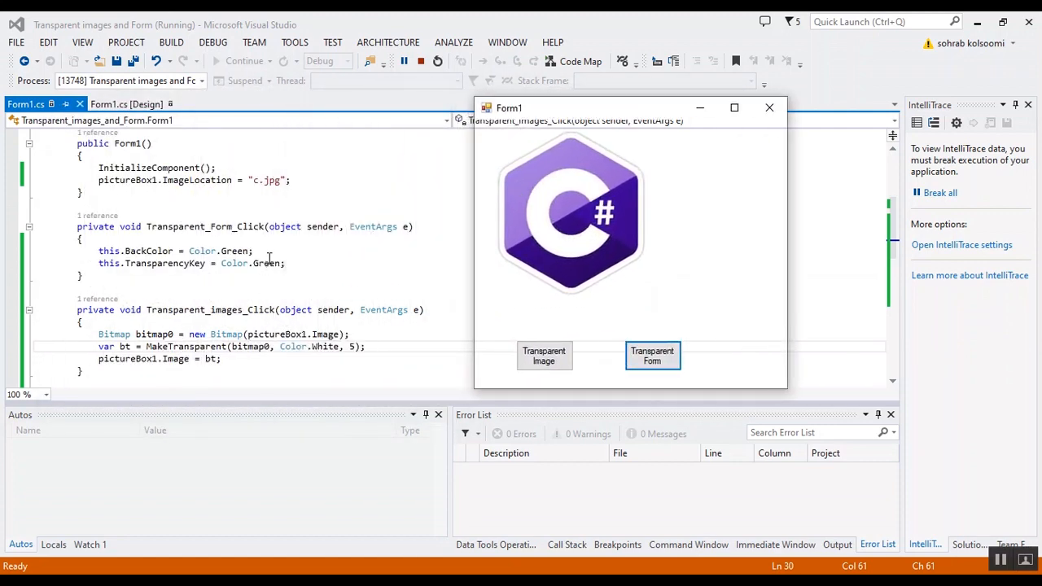
mouse_move(353, 347)
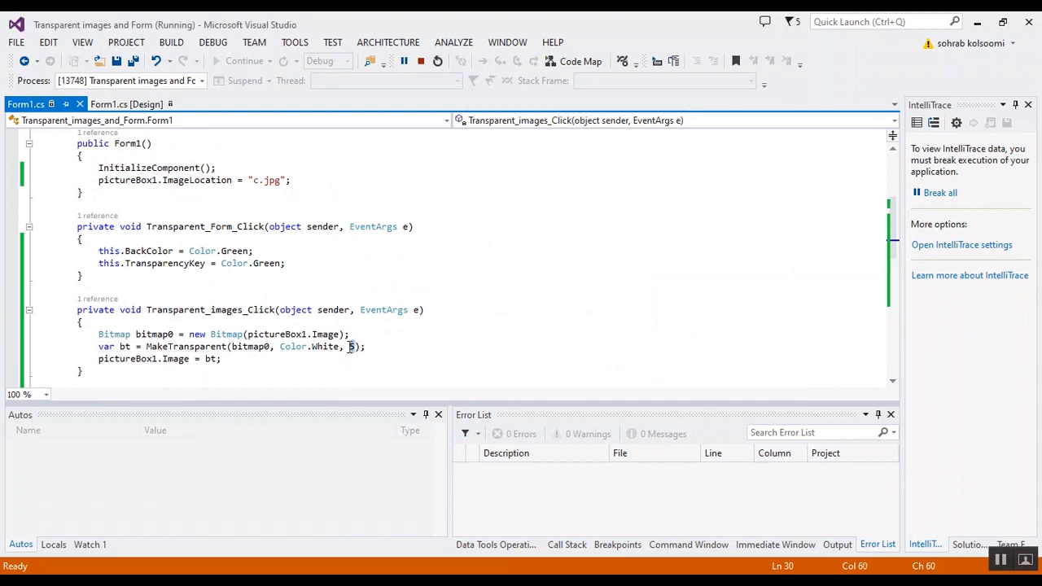
mouse_move(470, 316)
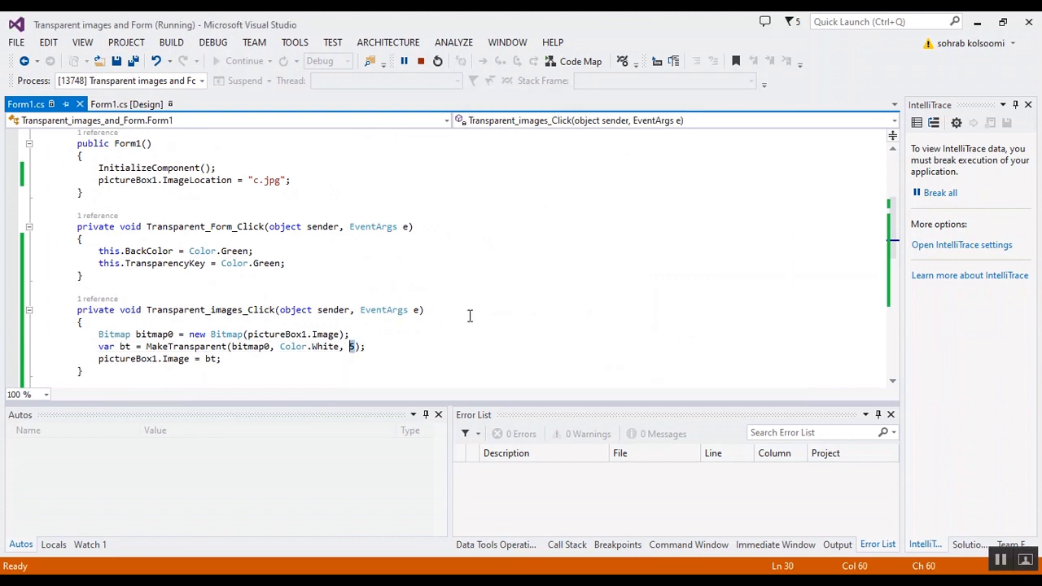
mouse_move(643, 339)
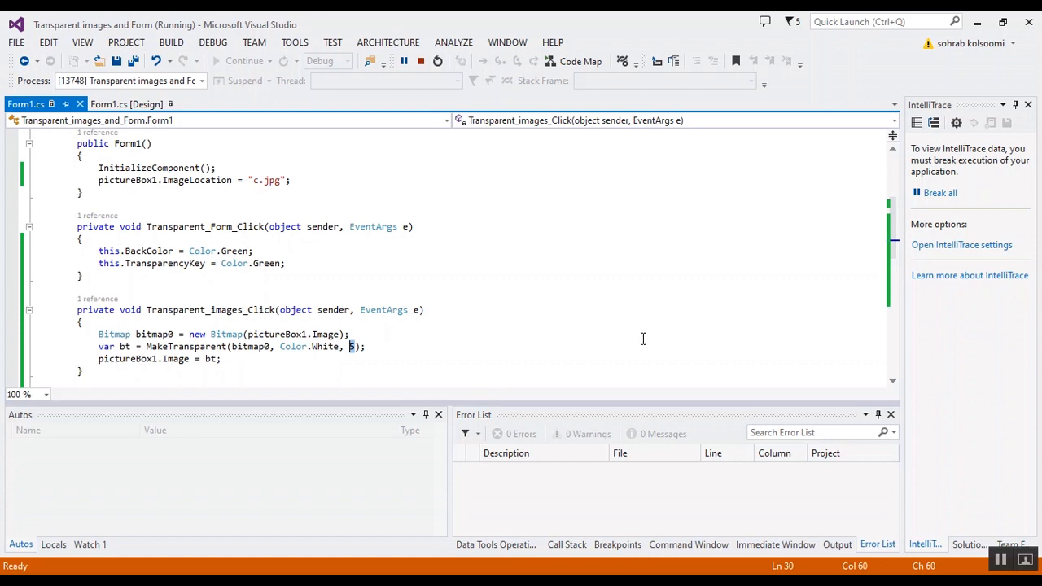